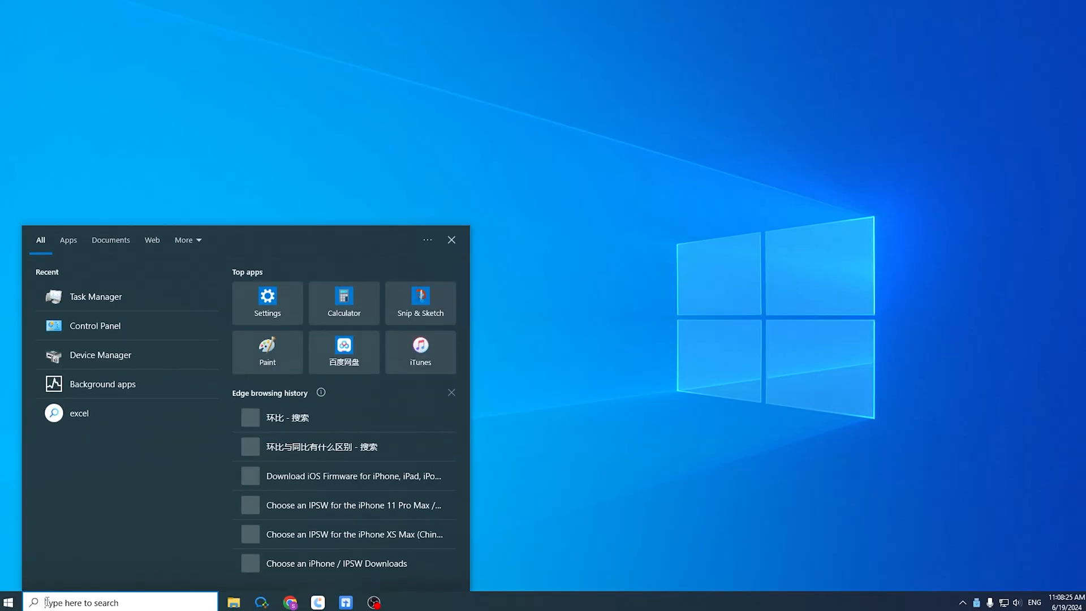
- Search for 'photo' and launch the Windows Photos app
{"action": "type", "text": "photo"}
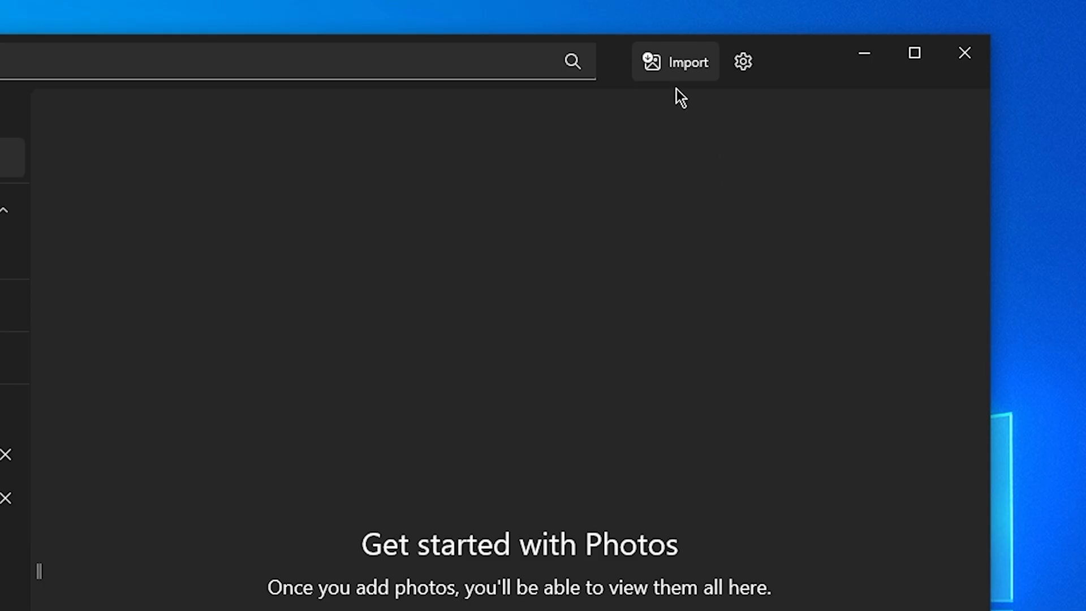
- Import from the connected iPhone to list its 1005 photos and 63 videos
{"action": "left_click", "coordinate": [675, 61]}
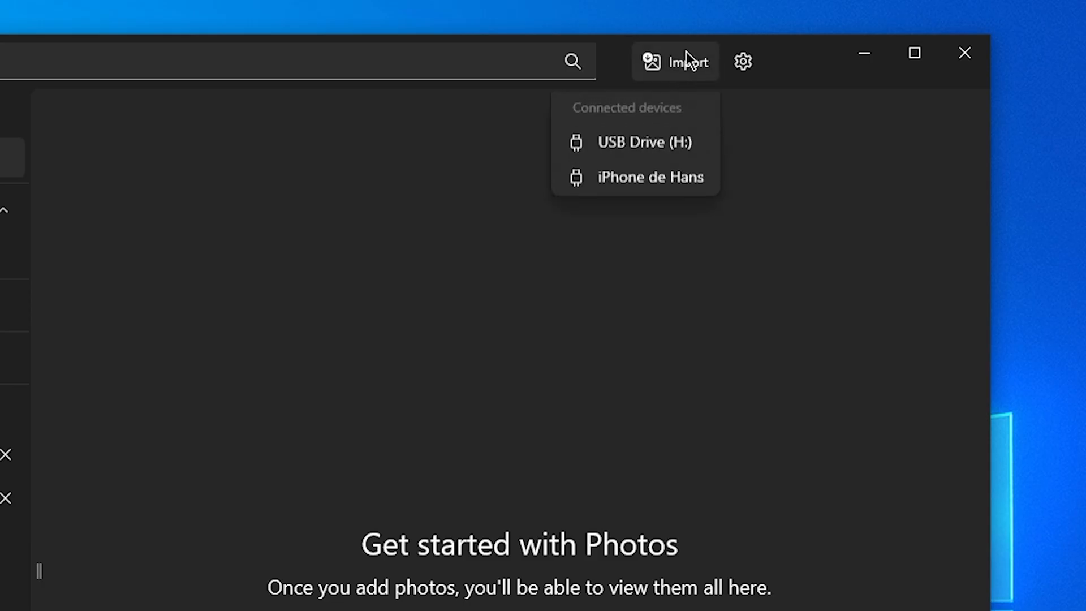
{"action": "left_click", "coordinate": [649, 176]}
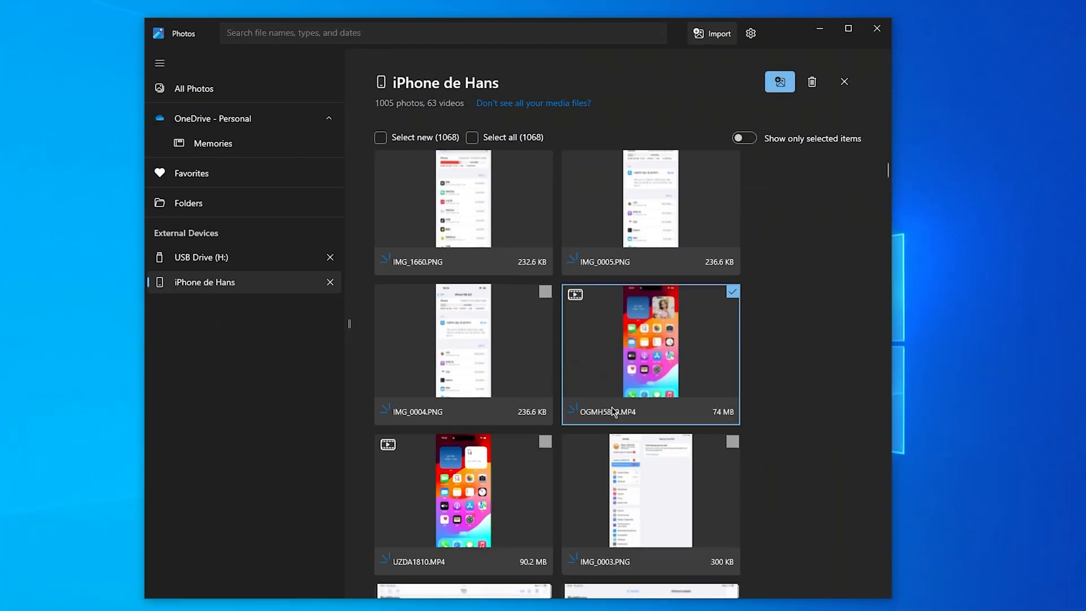
- Scroll down through the iPhone media grid
{"action": "scroll", "scroll_direction": "down", "scroll_amount": 3}
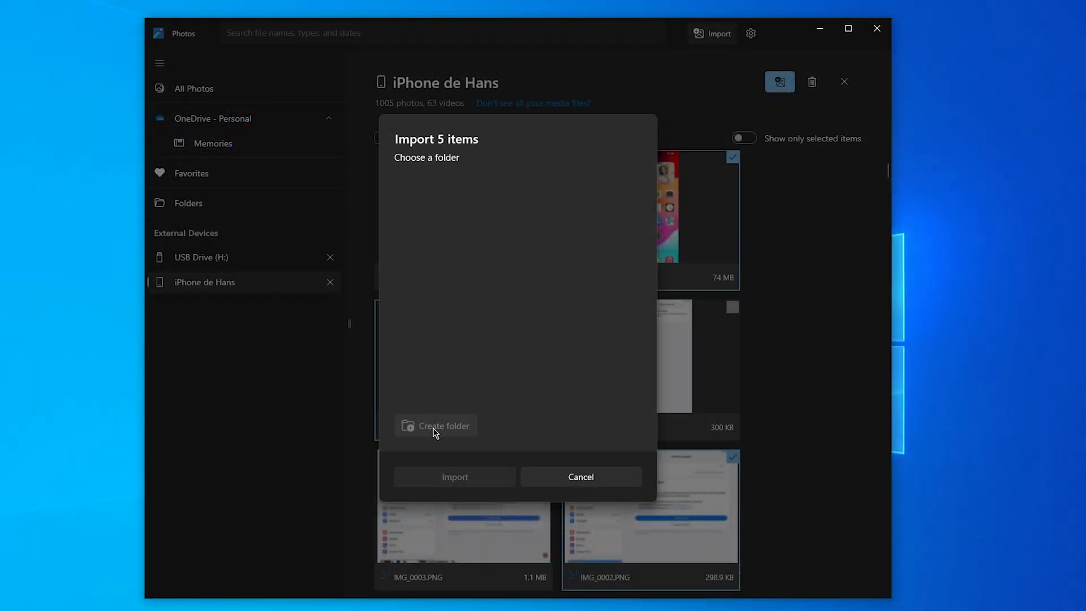
{"action": "mouse_move", "coordinate": [483, 388]}
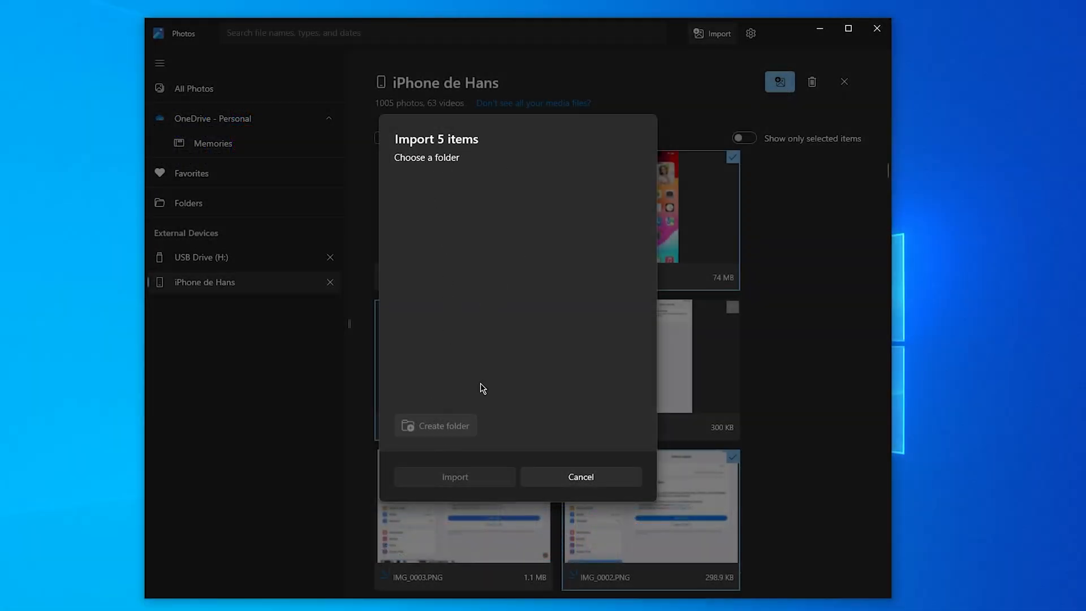
{"action": "mouse_move", "coordinate": [435, 436]}
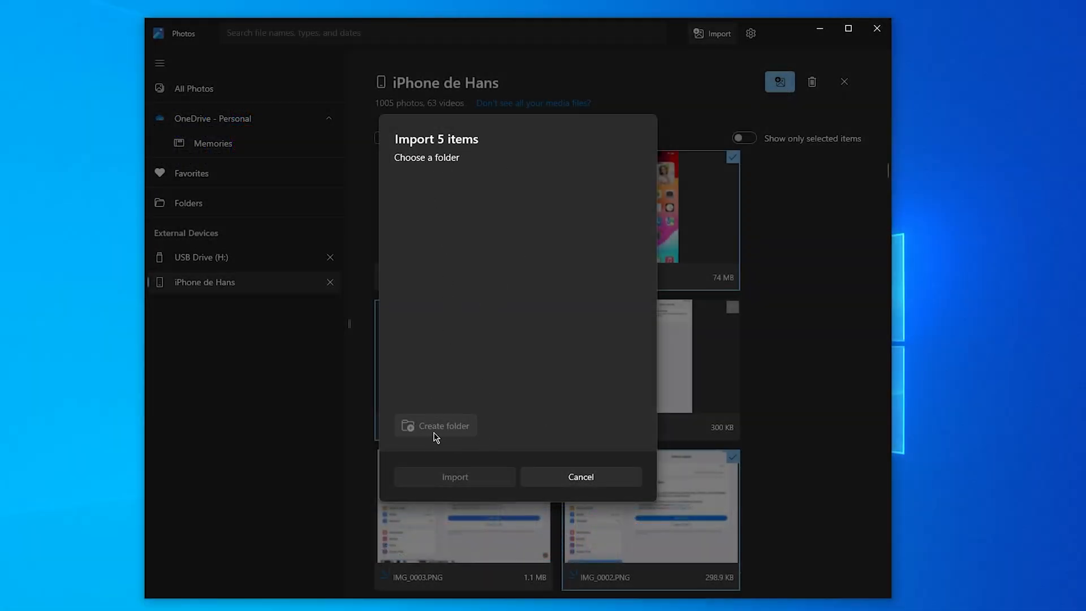
- Create a new import folder, then dismiss the 'Something went wrong' error
{"action": "left_click", "coordinate": [455, 476]}
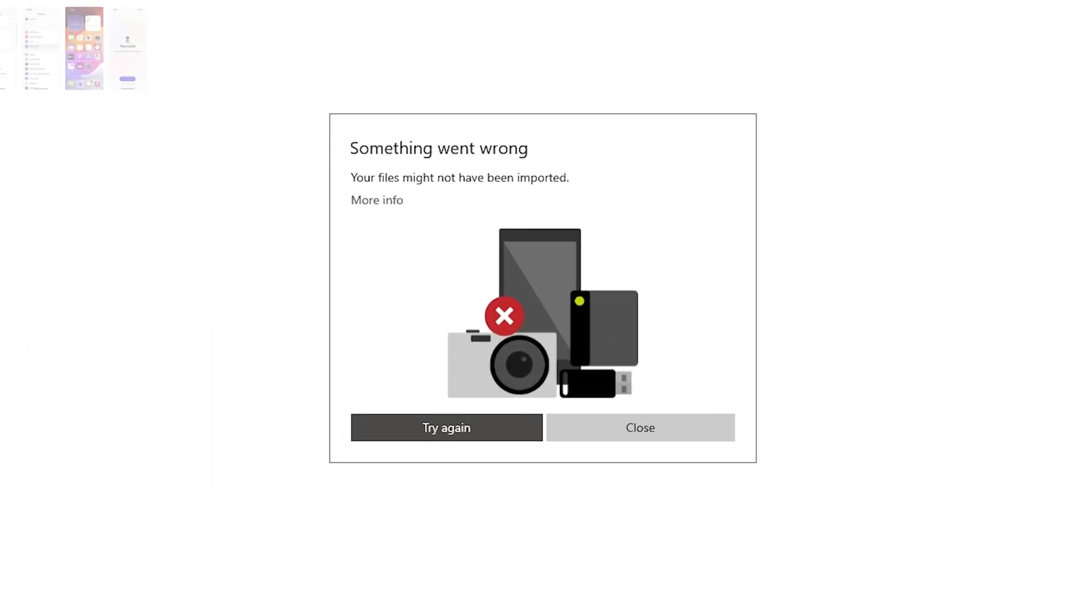
{"action": "left_click", "coordinate": [639, 427]}
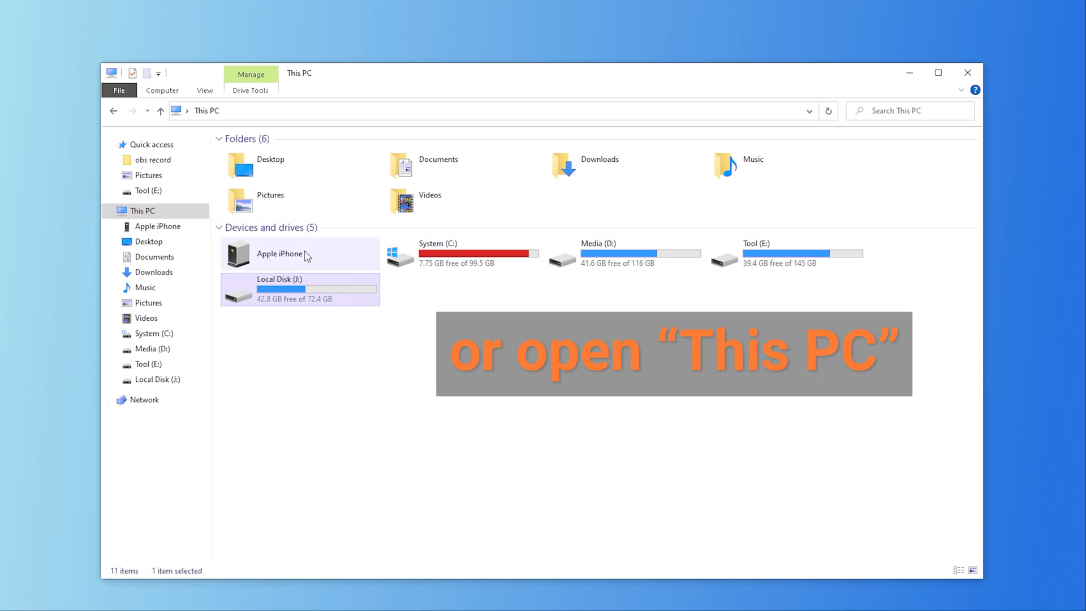
- Run 'Import pictures and videos' on the Apple iPhone in This PC
{"action": "right_click", "coordinate": [279, 253]}
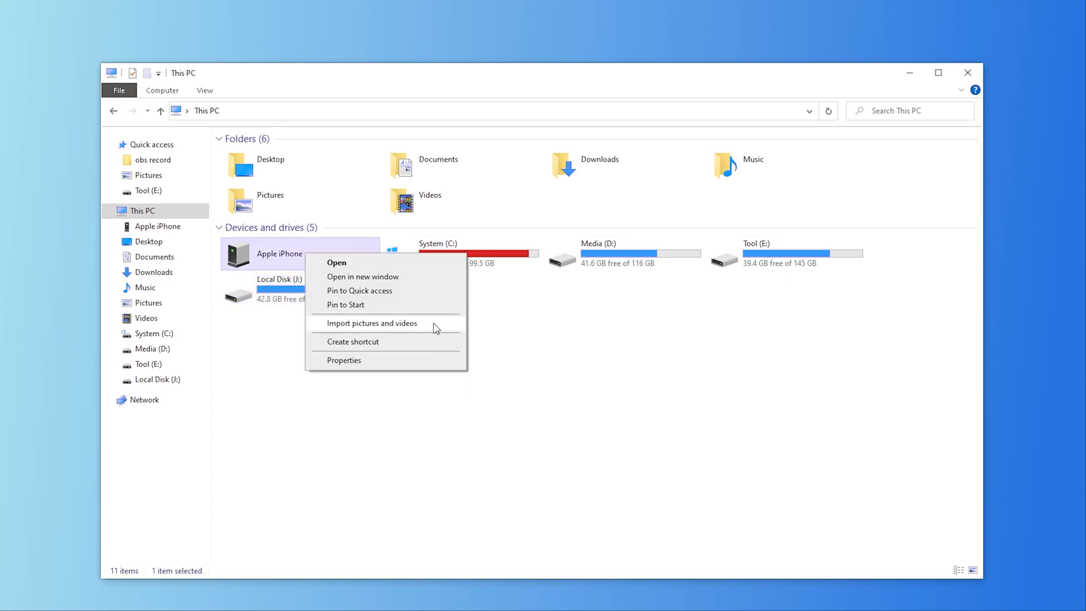
{"action": "left_click", "coordinate": [372, 323]}
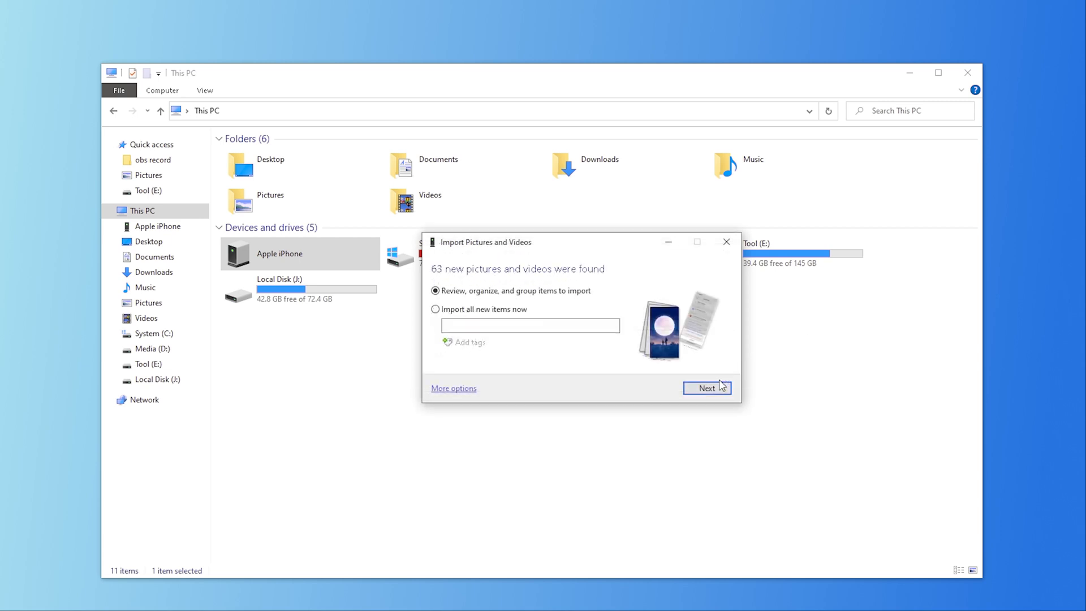
- Review the 63 items grouped into 12 groups and bring up More options
{"action": "left_click", "coordinate": [707, 388]}
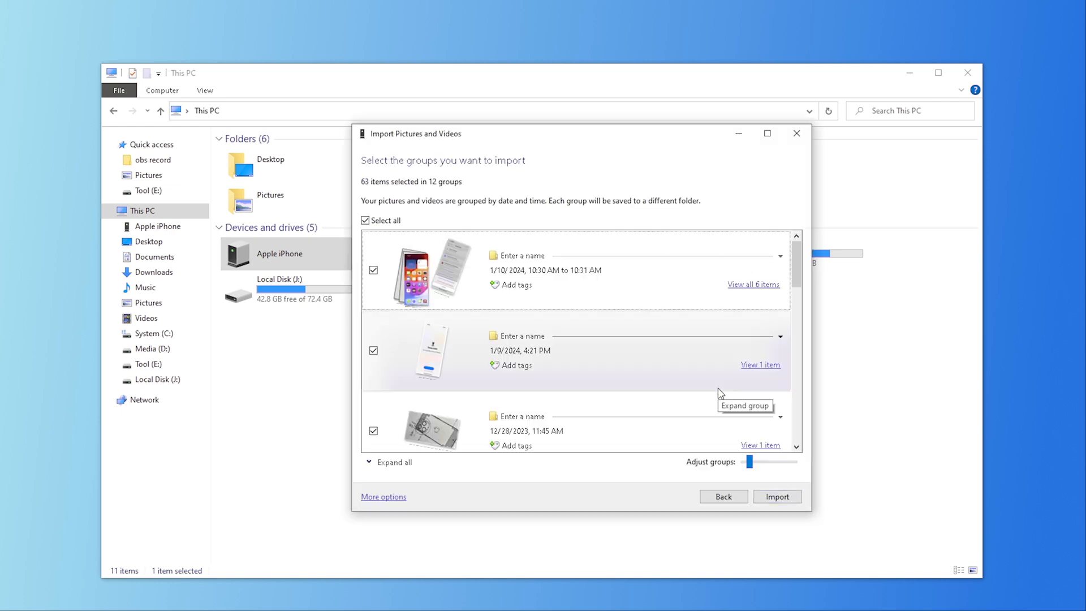
{"action": "scroll", "scroll_direction": "down", "scroll_amount": 3}
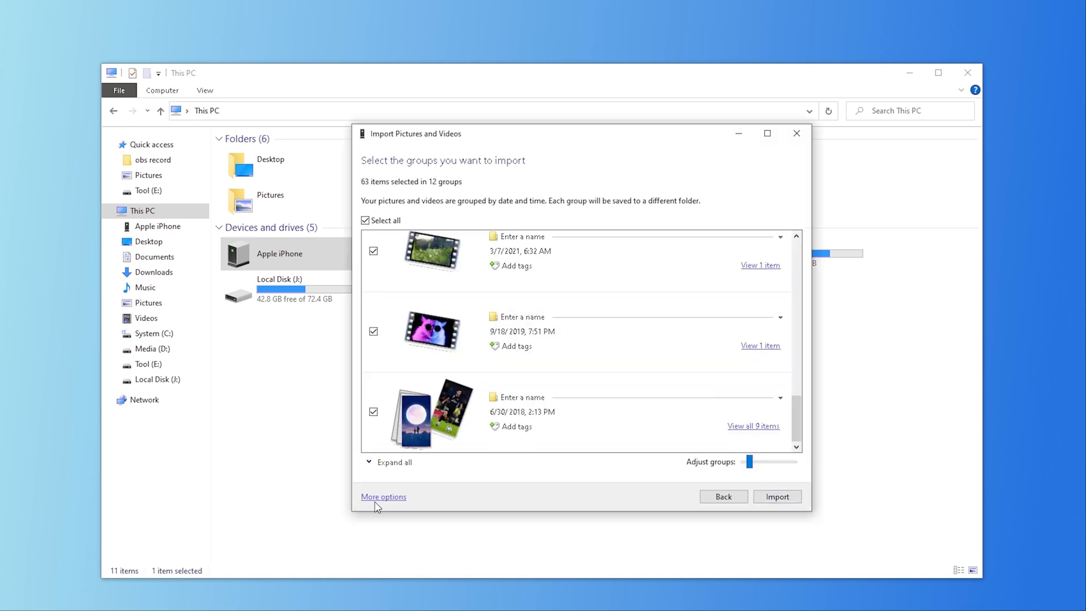
{"action": "left_click", "coordinate": [383, 497]}
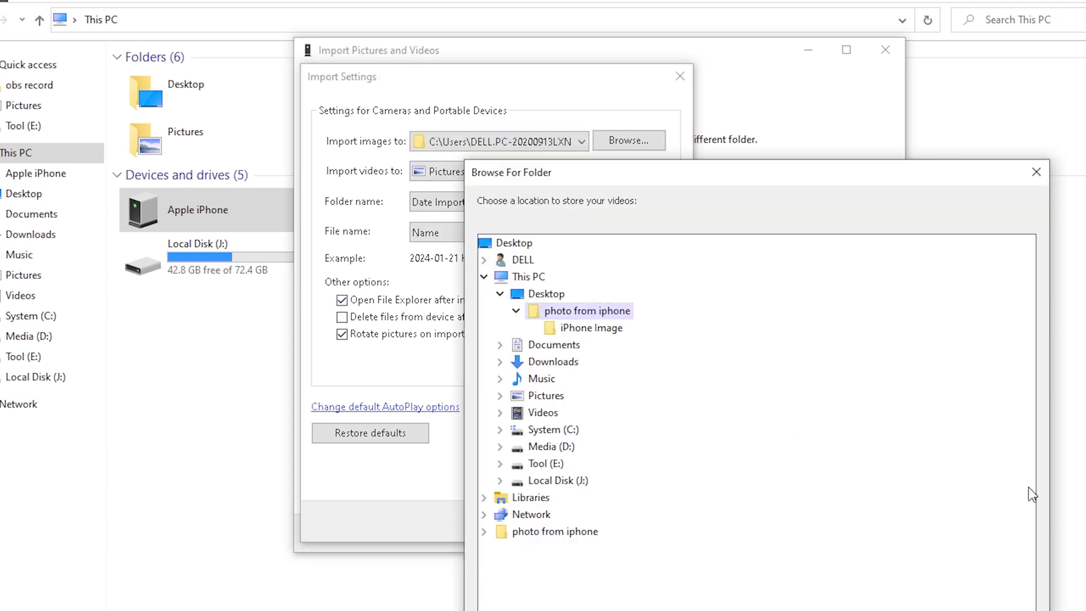
- Set videos to import into Desktop > photo from iphone, then import all groups
{"action": "left_click", "coordinate": [576, 530]}
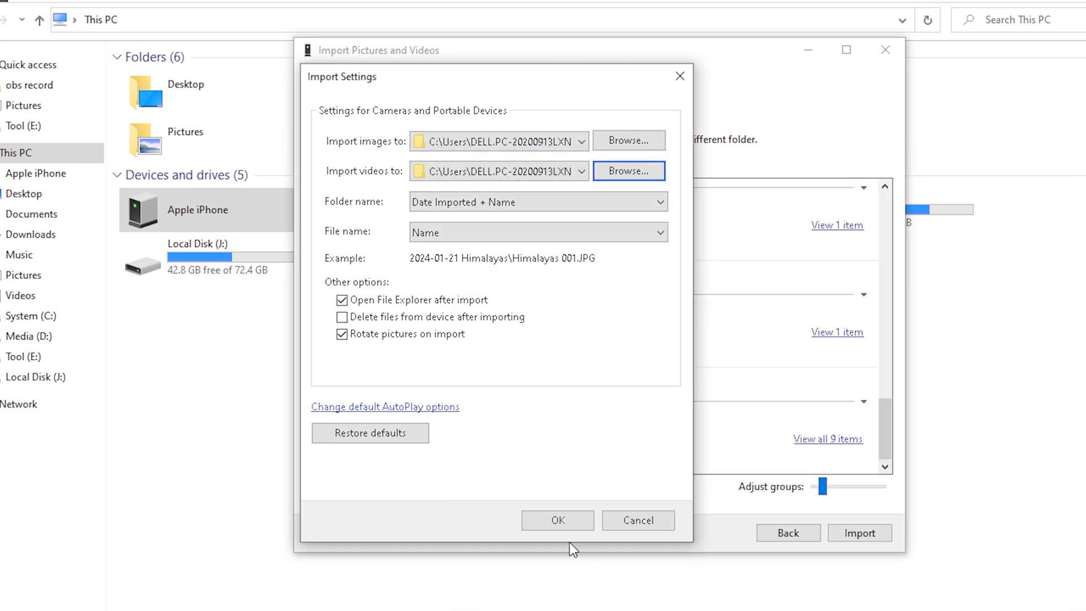
{"action": "left_click", "coordinate": [558, 520]}
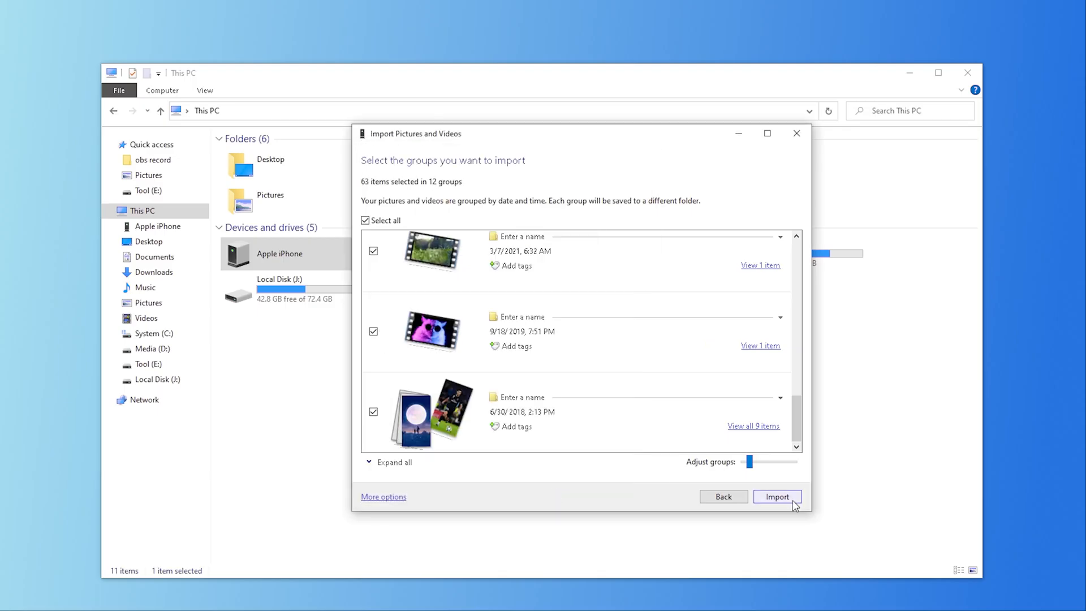
{"action": "left_click", "coordinate": [777, 497]}
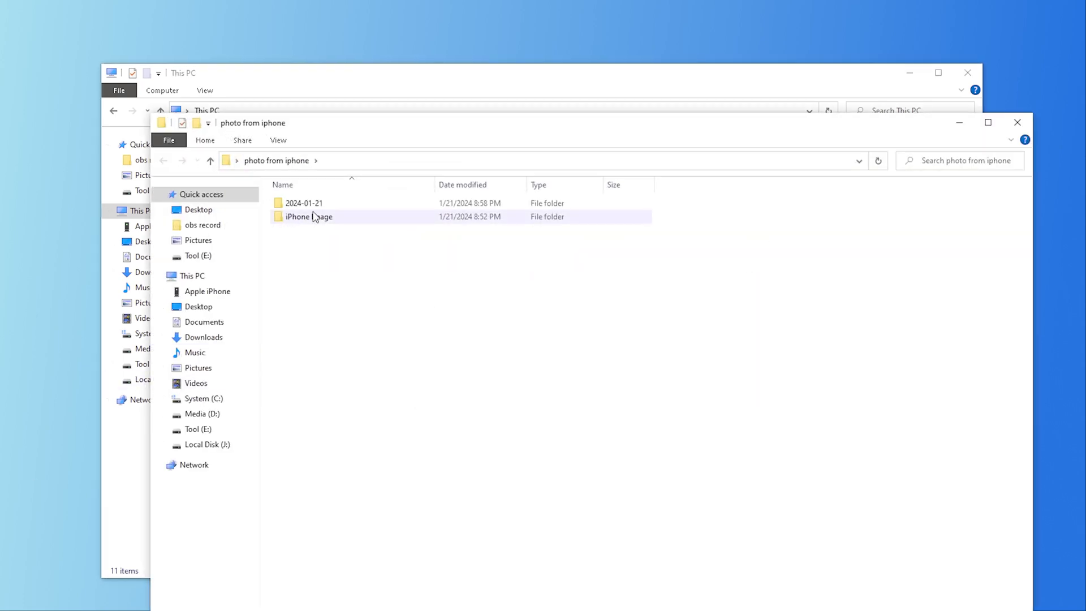
- Open the 2024-01-21 folder to view the imported iPhone items
{"action": "double_click", "coordinate": [303, 203]}
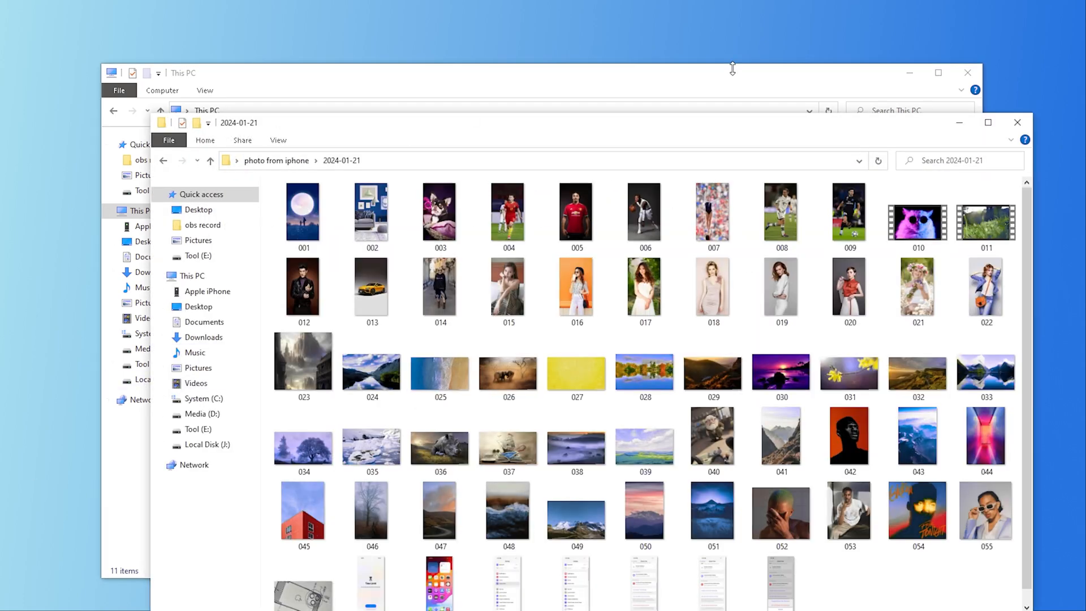